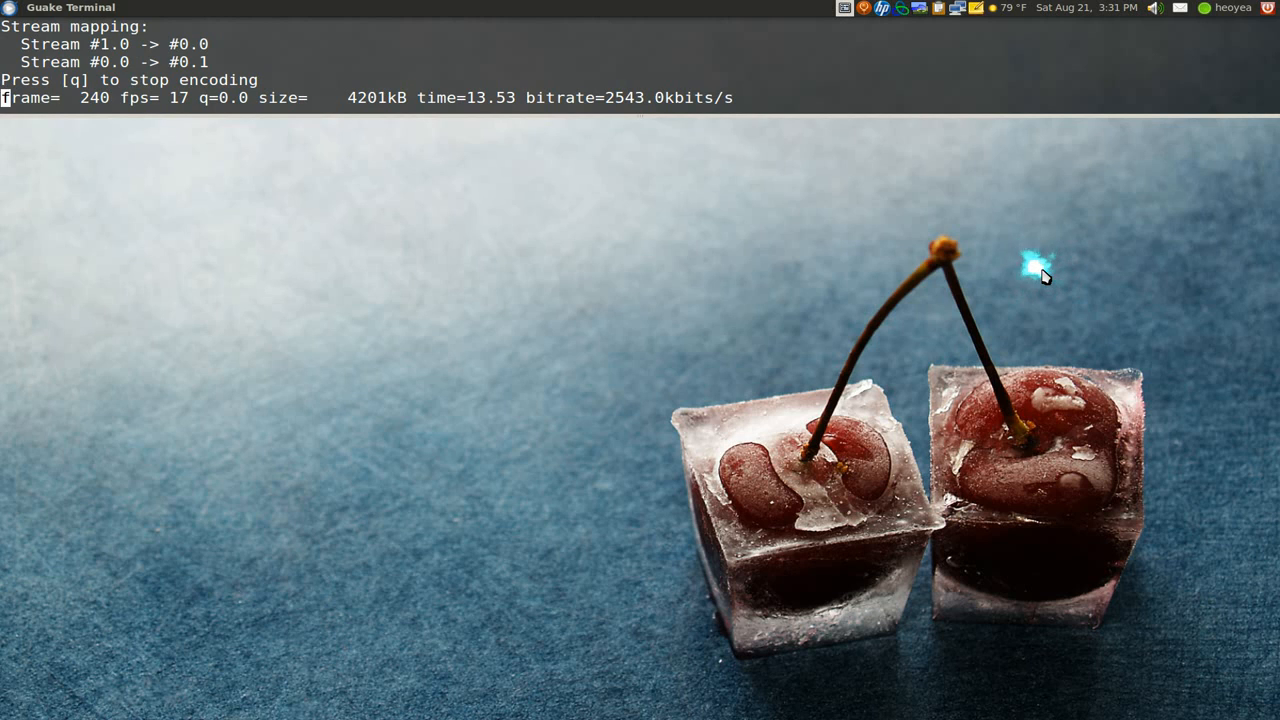
{"action": "mouse_move", "coordinate": [530, 368]}
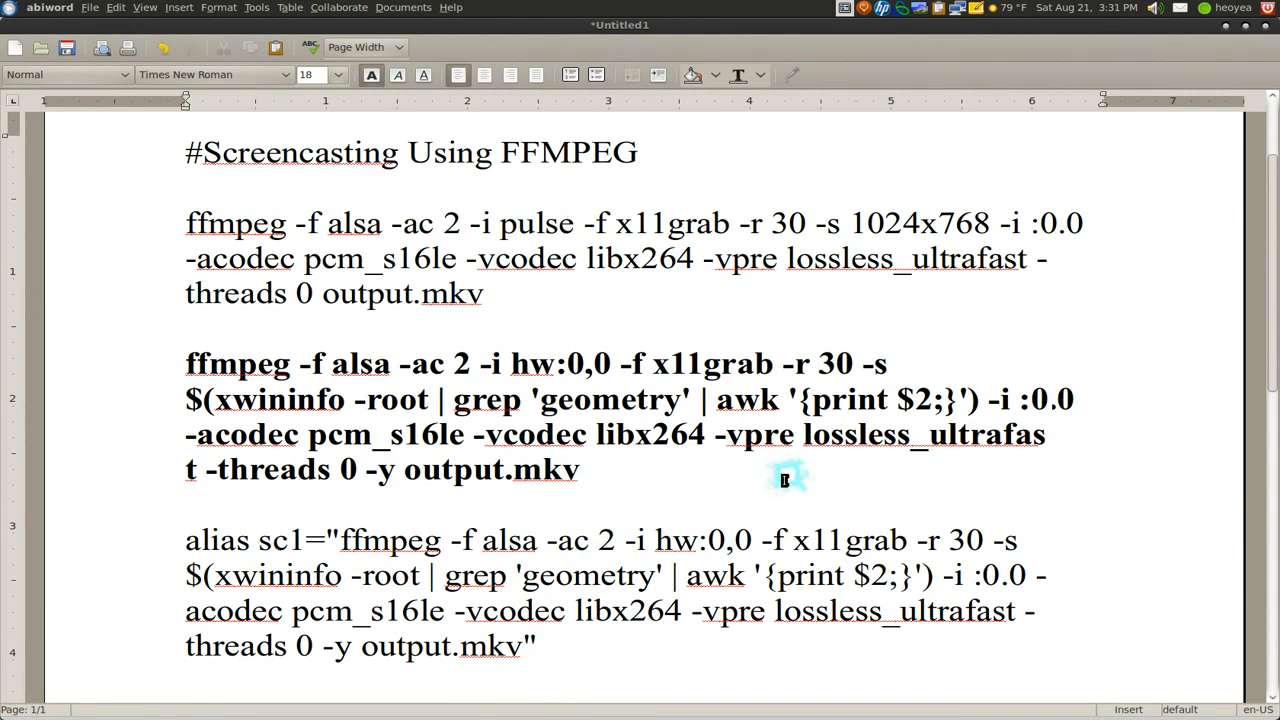
{"action": "mouse_move", "coordinate": [804, 462]}
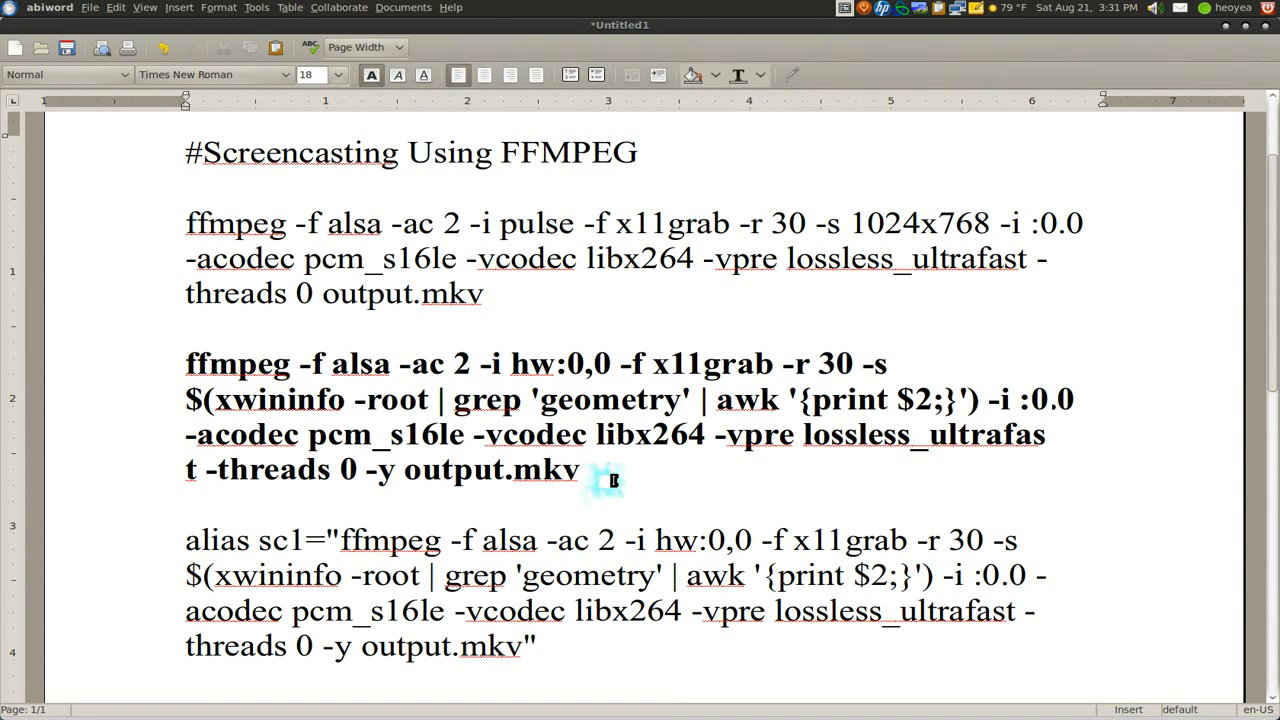
{"action": "left_click", "coordinate": [580, 470]}
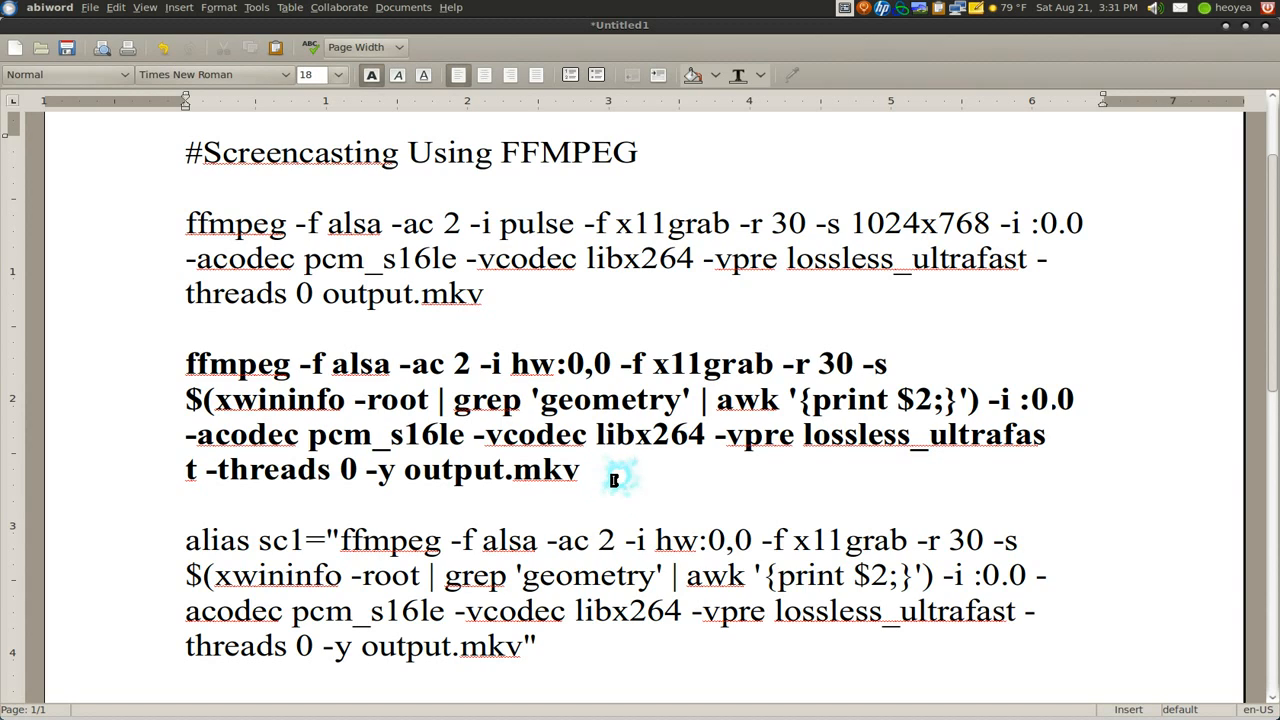
{"action": "mouse_move", "coordinate": [540, 258]}
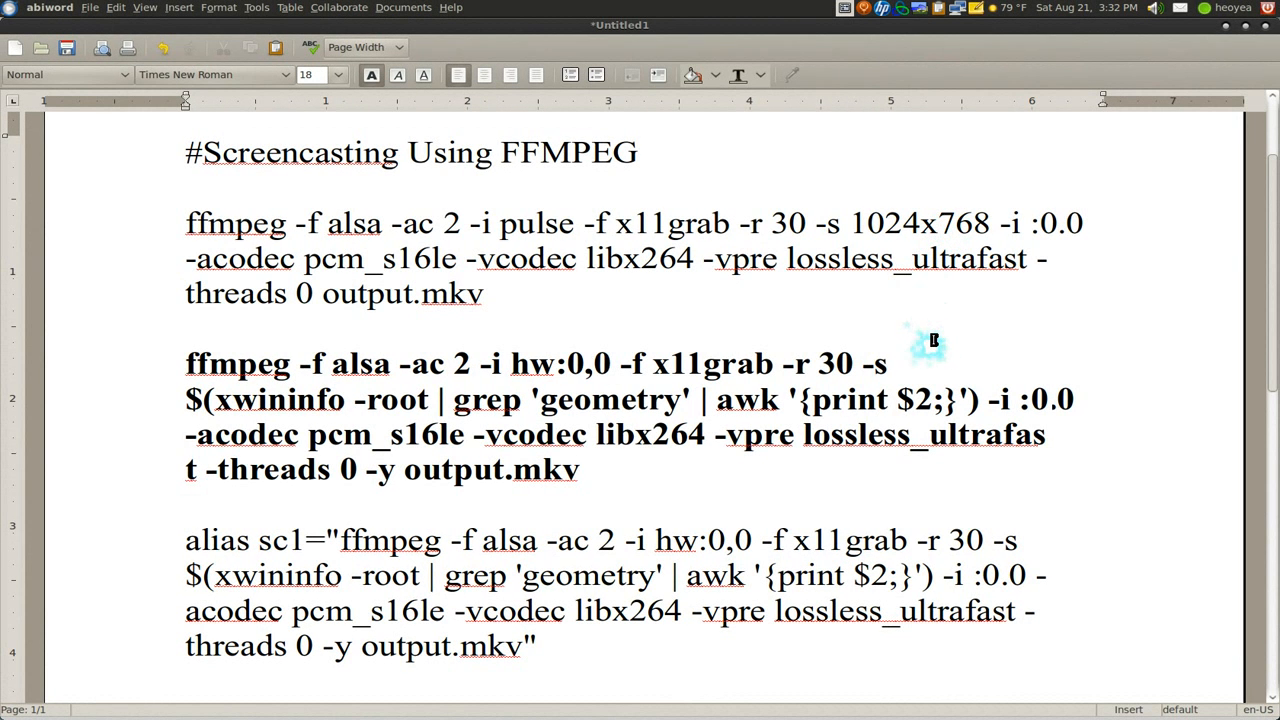
{"action": "mouse_move", "coordinate": [932, 344]}
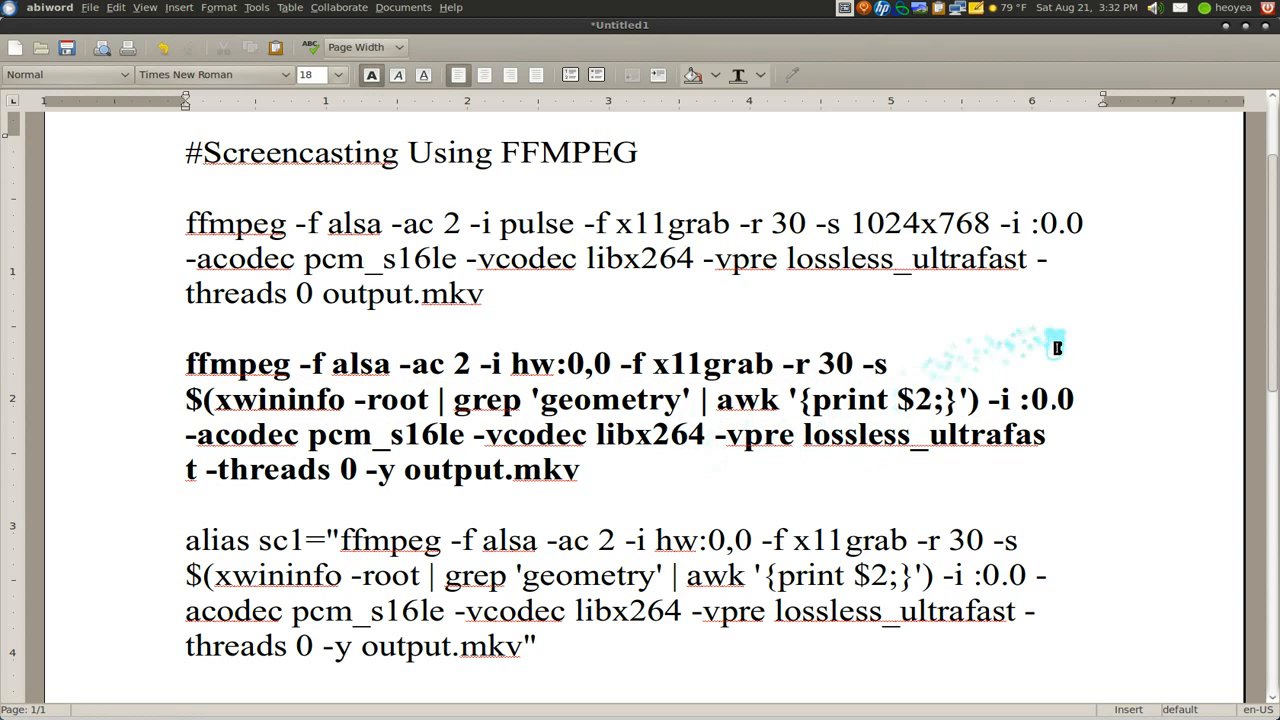
{"action": "left_click", "coordinate": [840, 12]}
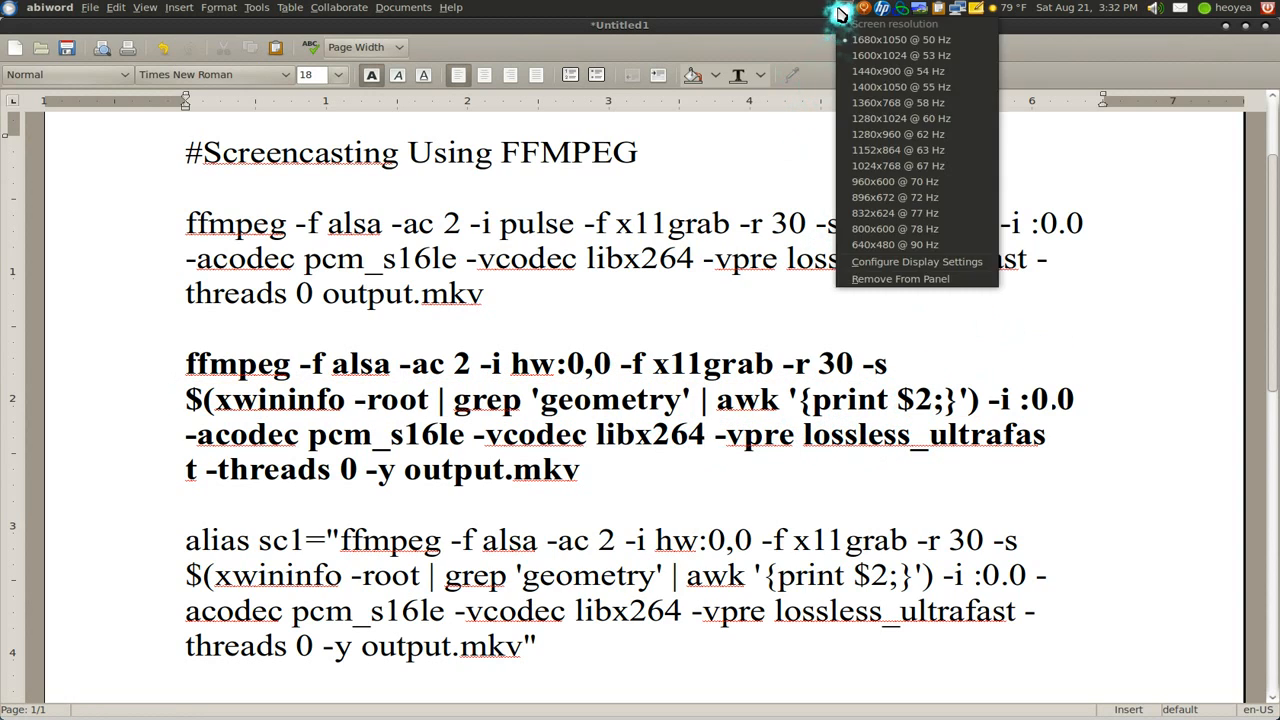
{"action": "mouse_move", "coordinate": [764, 320]}
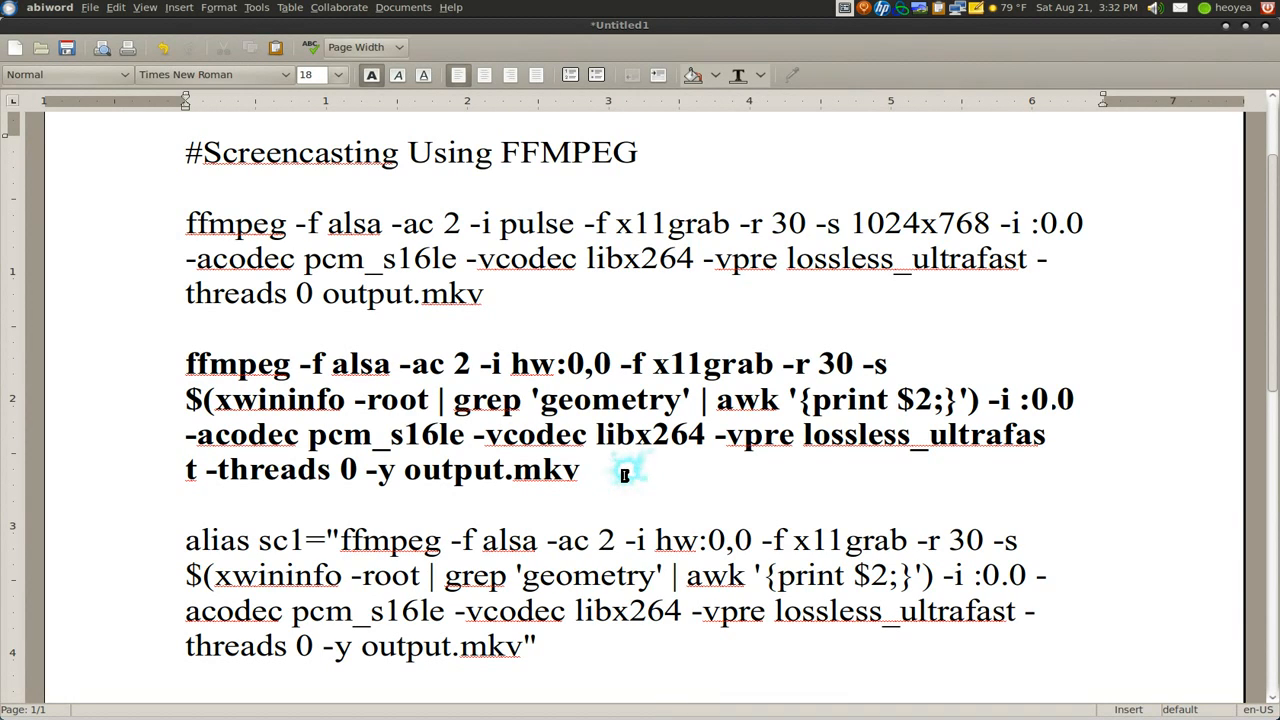
{"action": "left_click", "coordinate": [580, 470]}
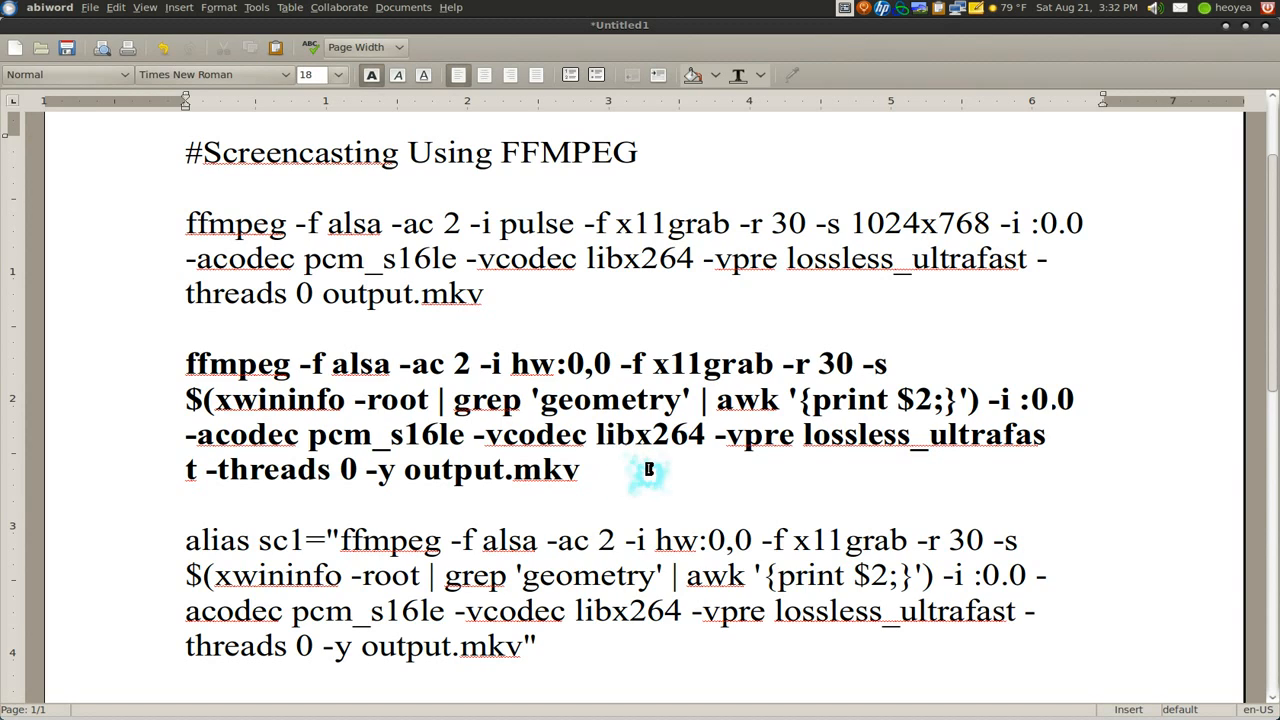
{"action": "left_click", "coordinate": [580, 470]}
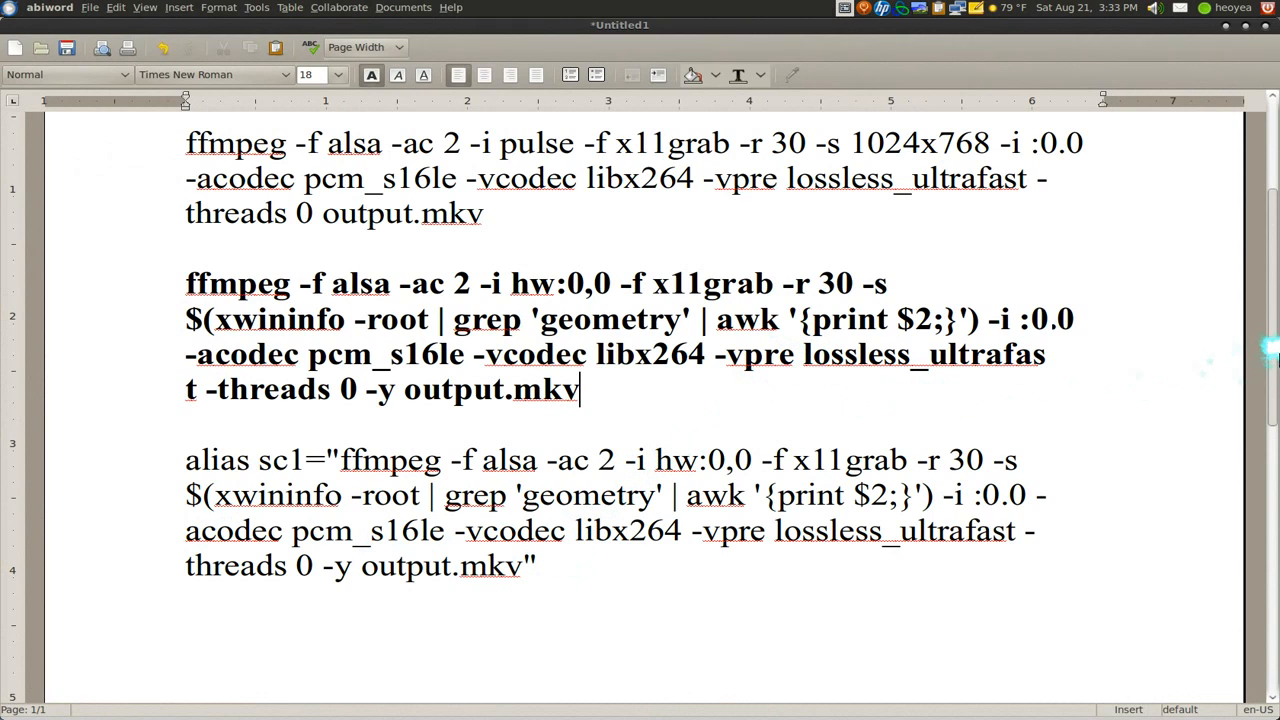
{"action": "mouse_move", "coordinate": [784, 400]}
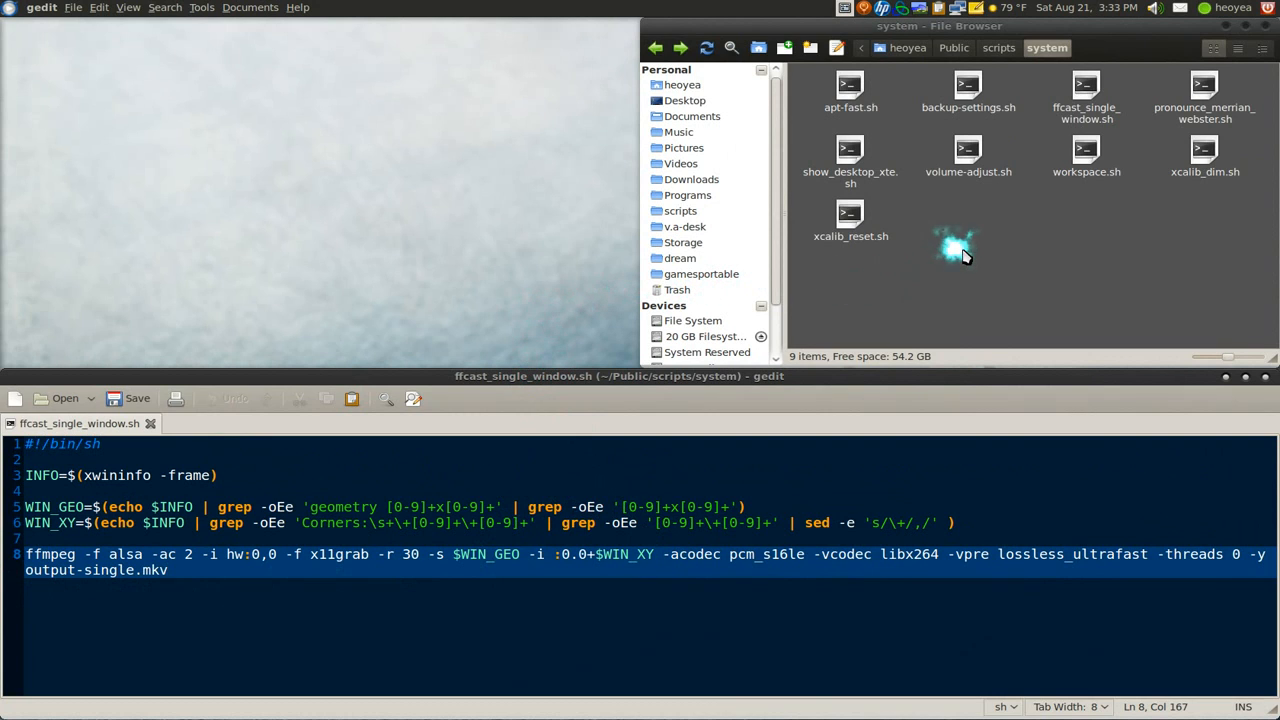
{"action": "mouse_move", "coordinate": [1250, 304]}
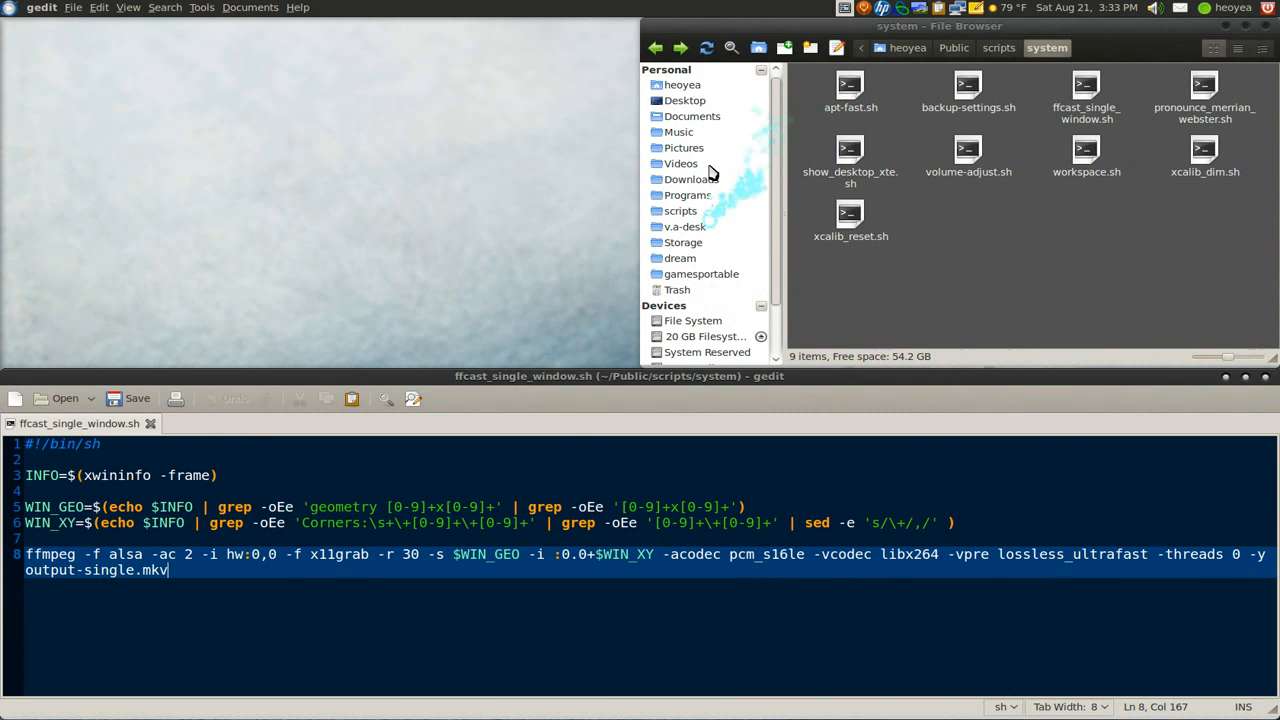
{"action": "mouse_move", "coordinate": [1112, 322]}
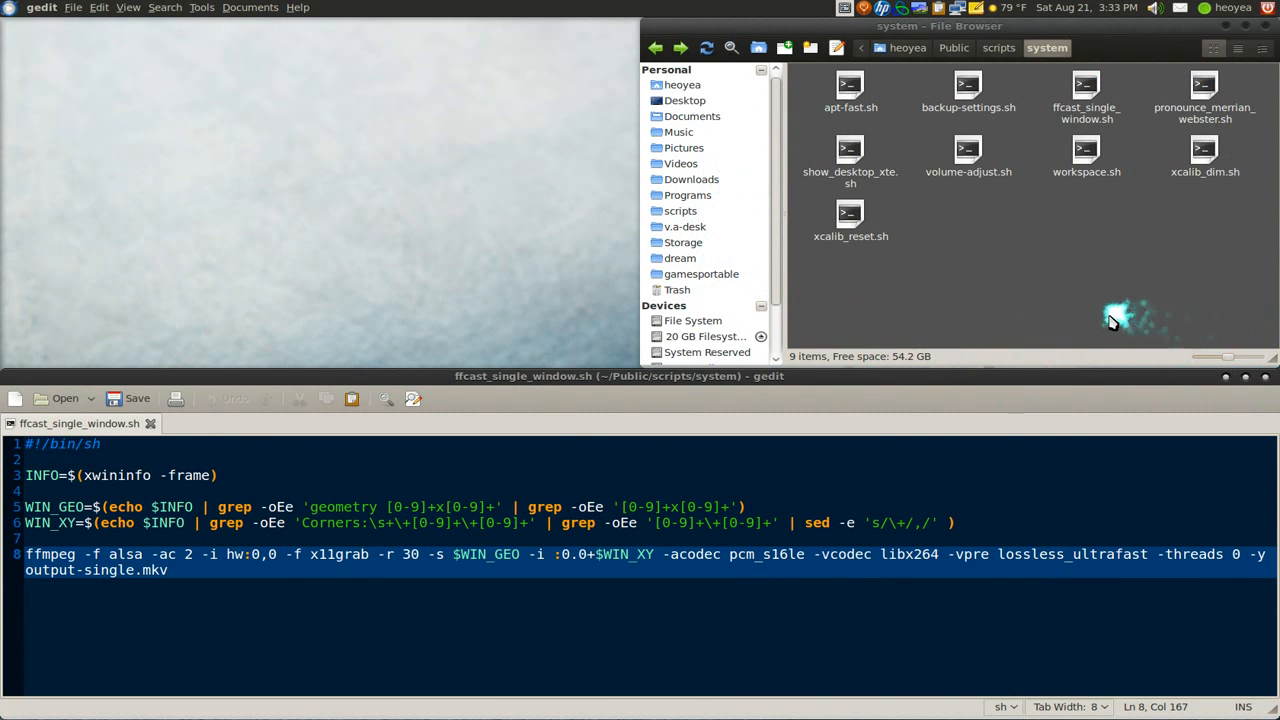
{"action": "mouse_move", "coordinate": [1030, 310]}
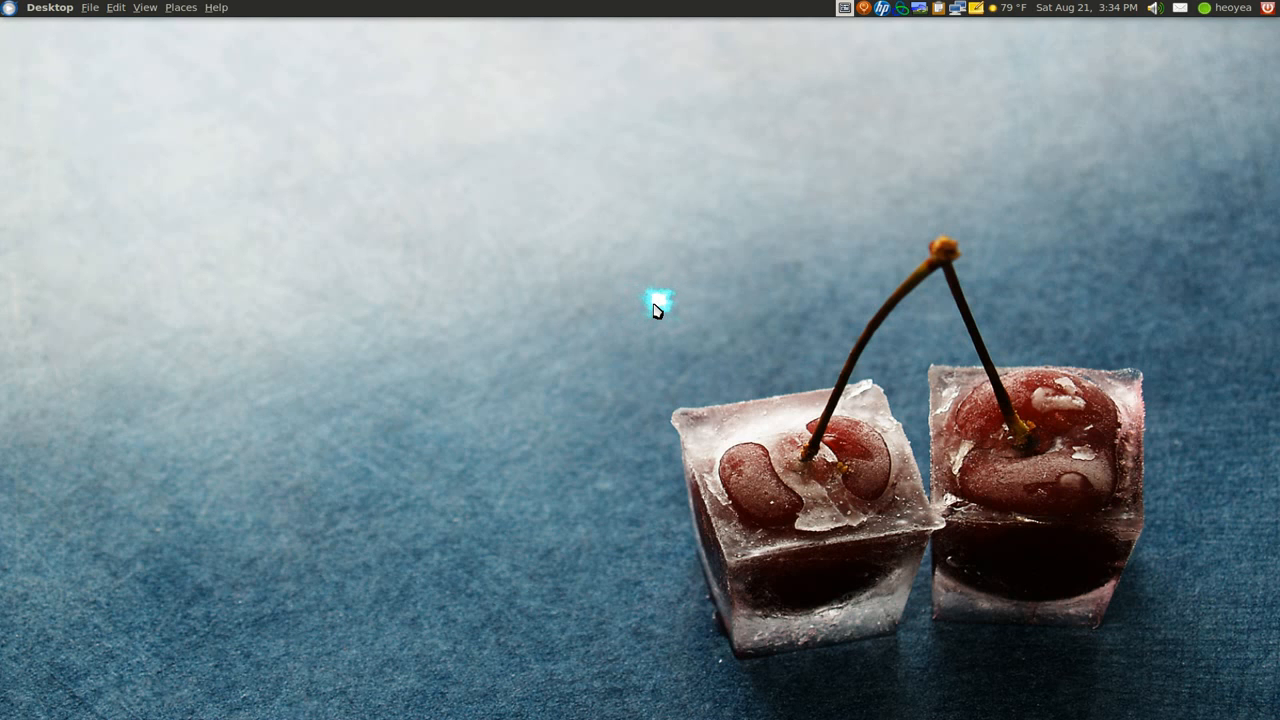
{"action": "mouse_move", "coordinate": [656, 304]}
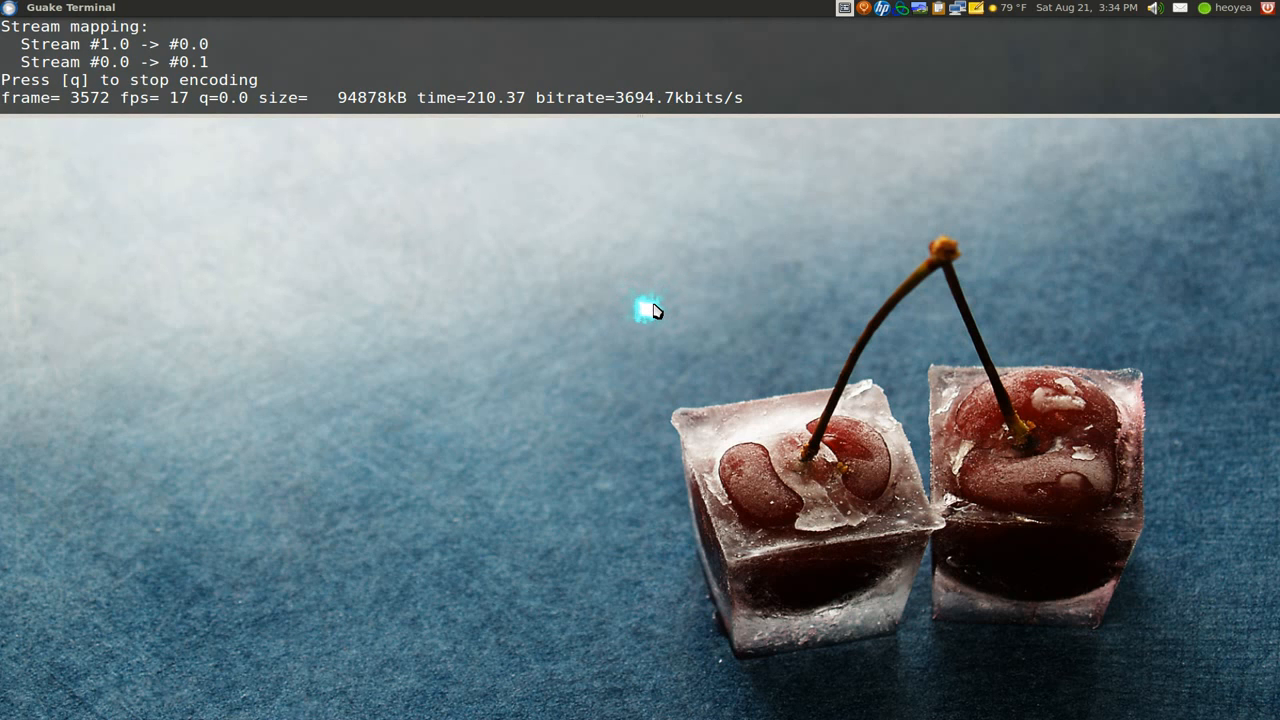
{"action": "mouse_move", "coordinate": [520, 232]}
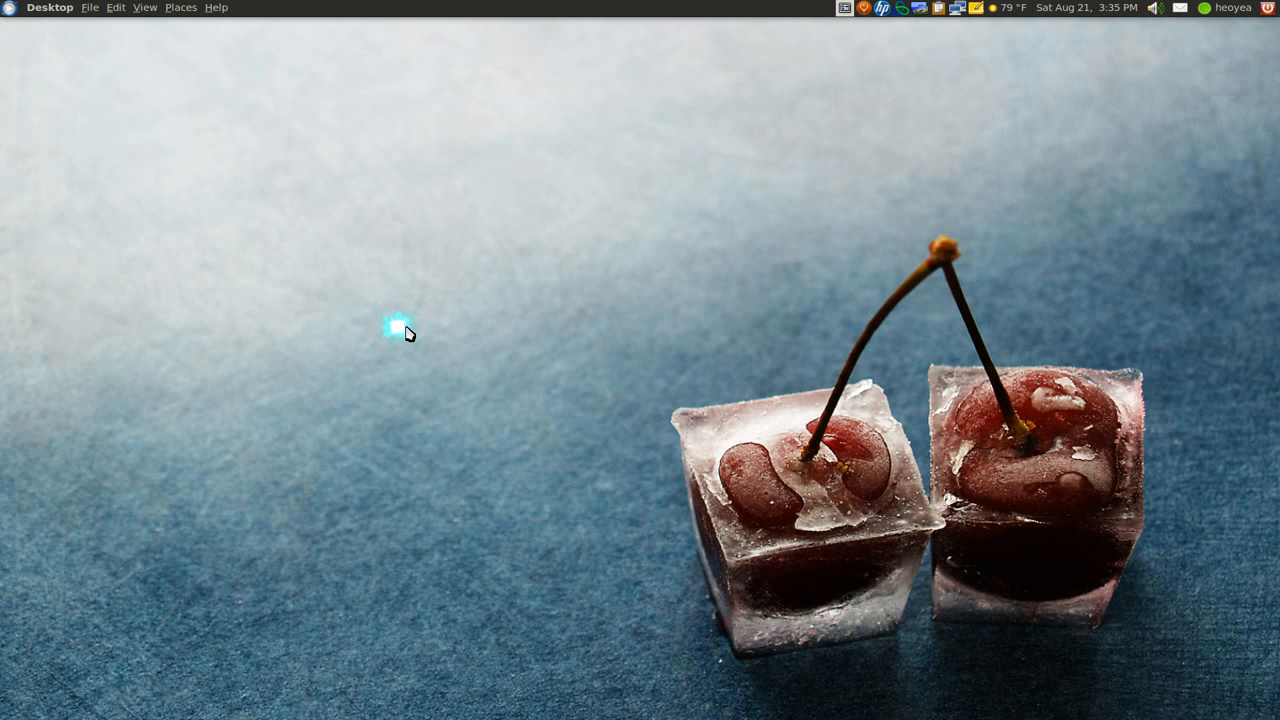
{"action": "mouse_move", "coordinate": [768, 324]}
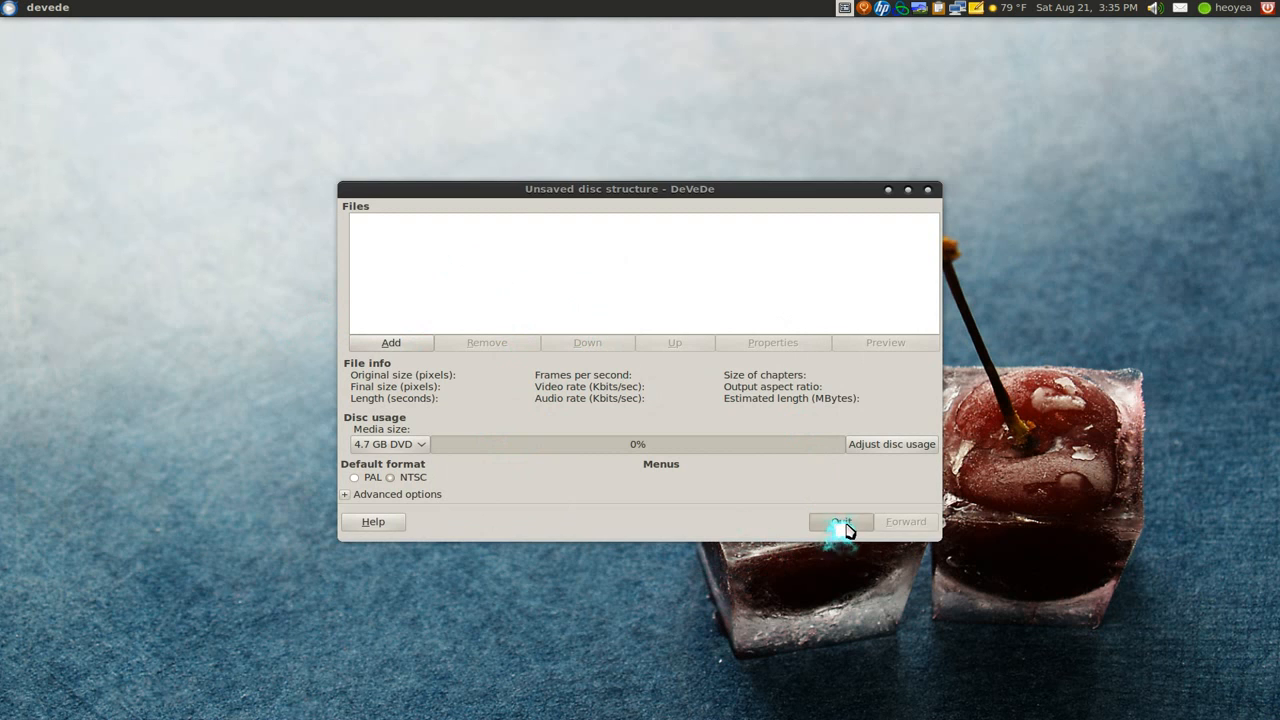
{"action": "left_click", "coordinate": [840, 520]}
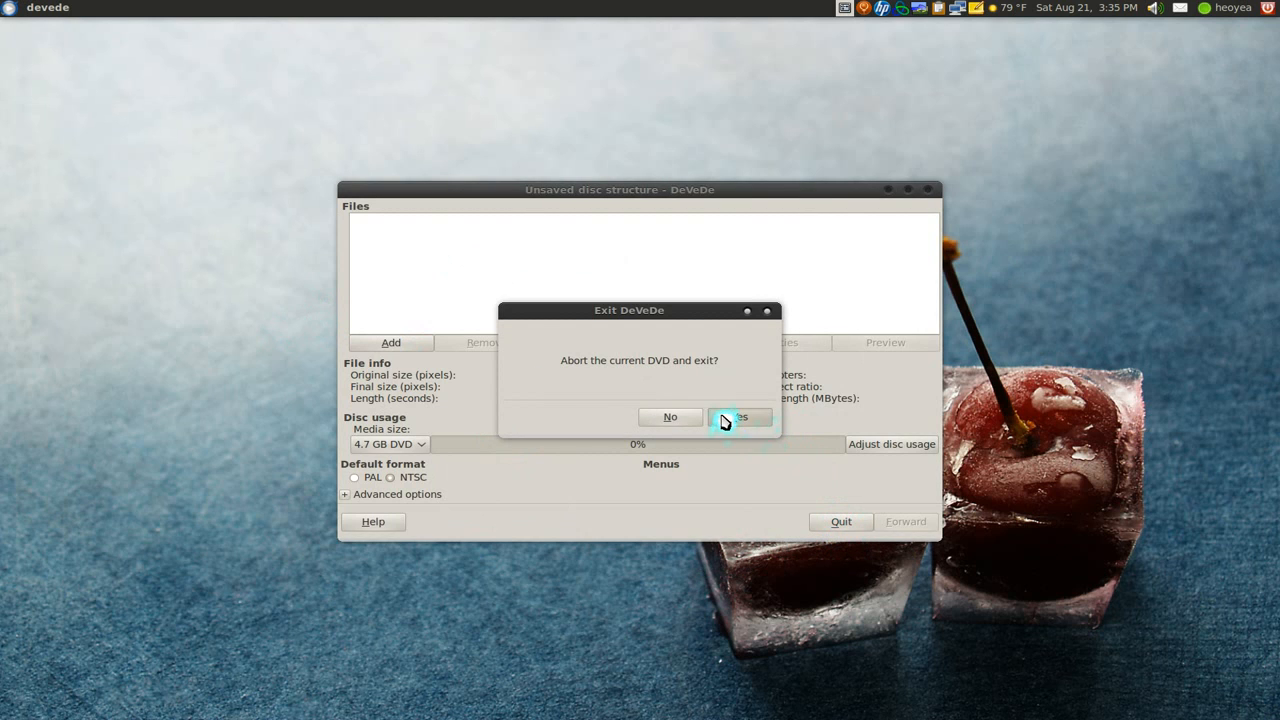
{"action": "left_click", "coordinate": [740, 416]}
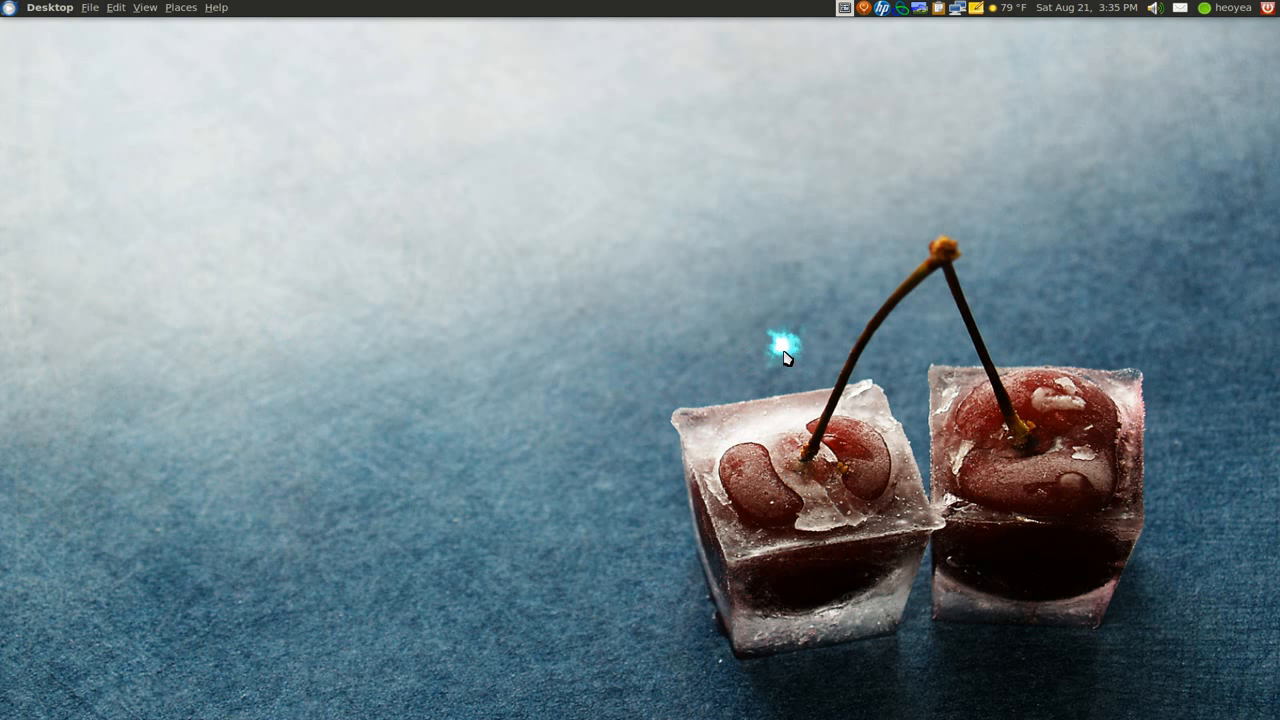
{"action": "mouse_move", "coordinate": [782, 352]}
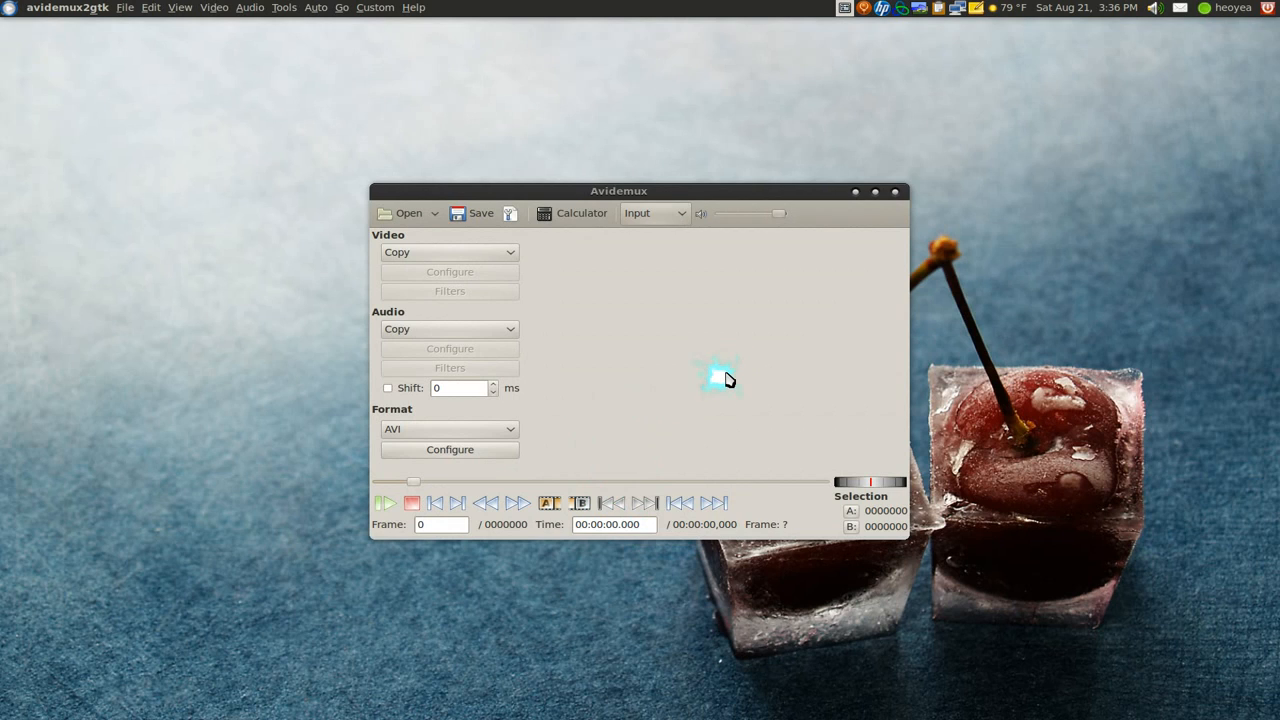
{"action": "mouse_move", "coordinate": [896, 192]}
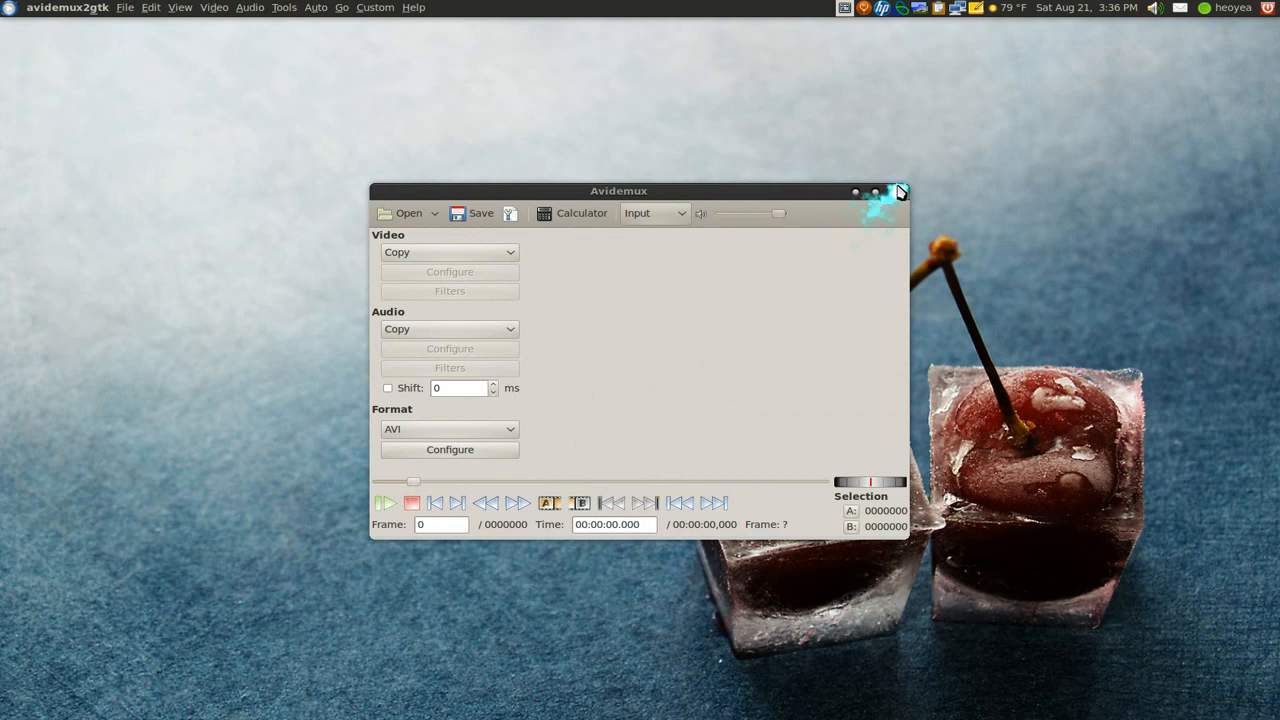
{"action": "left_click", "coordinate": [896, 192]}
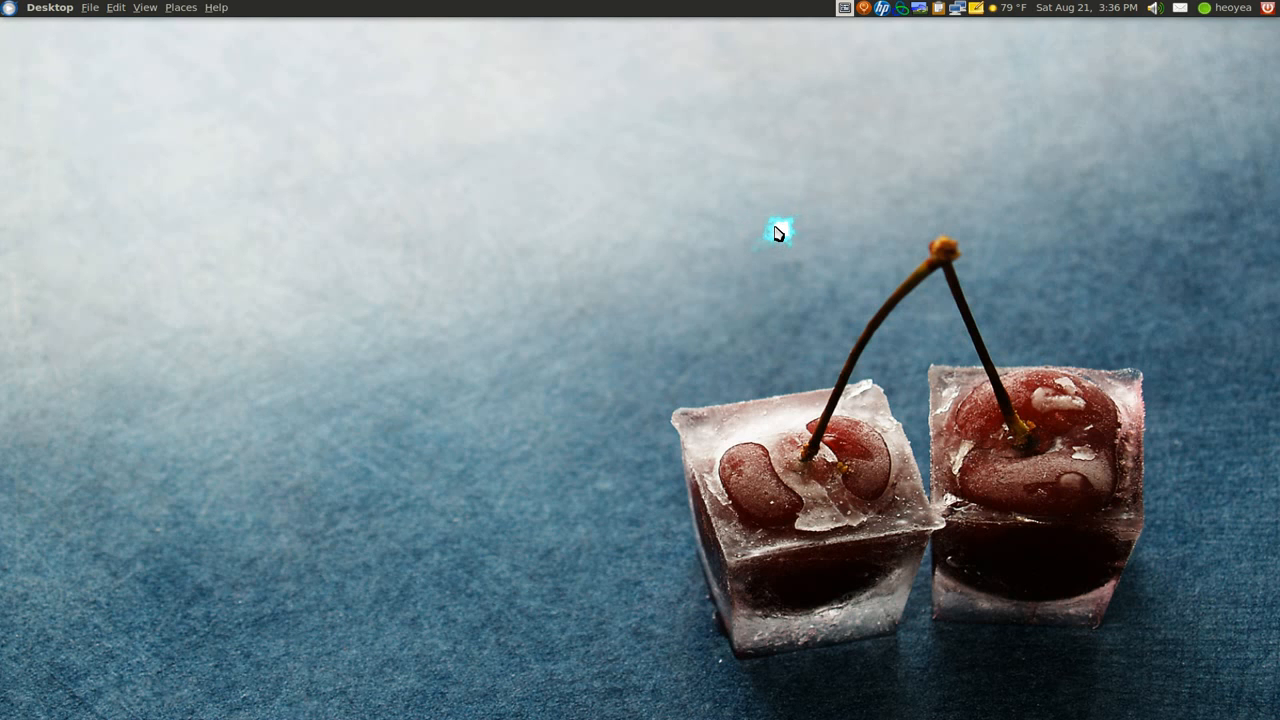
{"action": "mouse_move", "coordinate": [780, 230]}
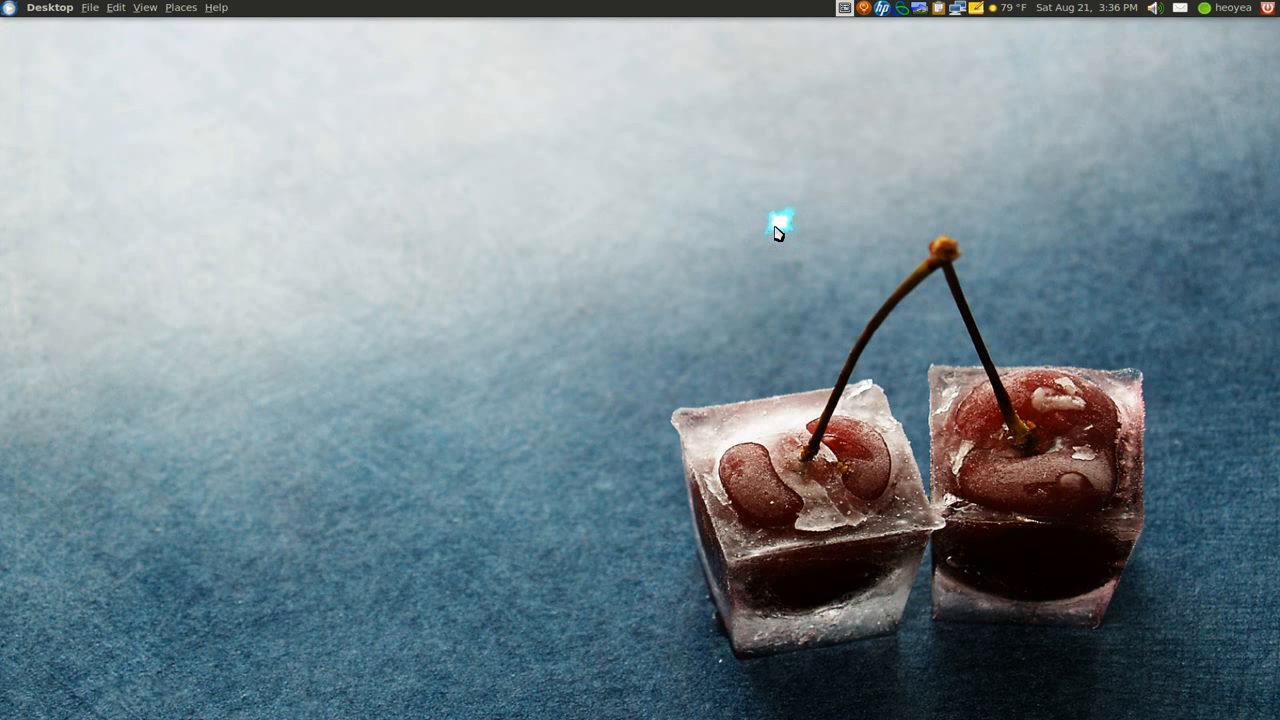